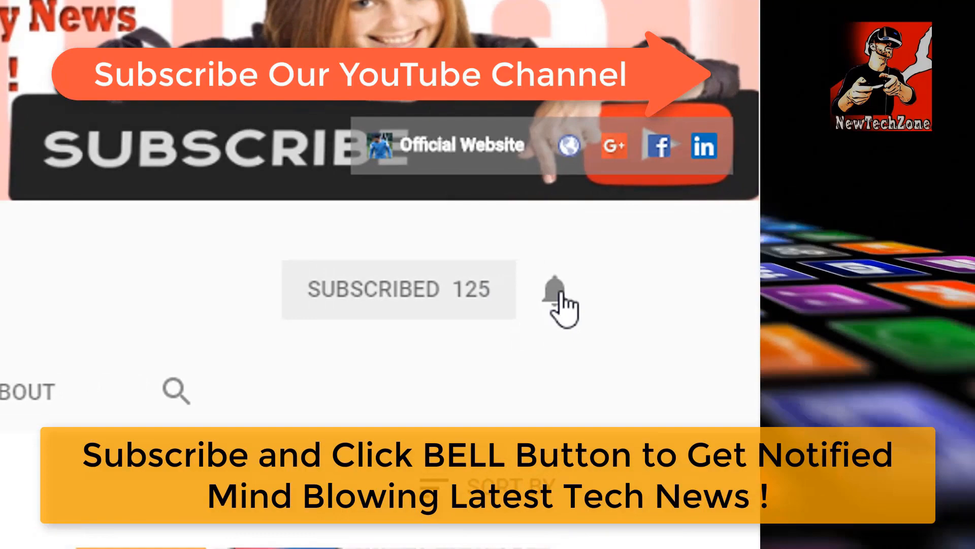
Step: Let the channel intro play through to the iPhone home screen and iOS 12.1.2 title
click(550, 298)
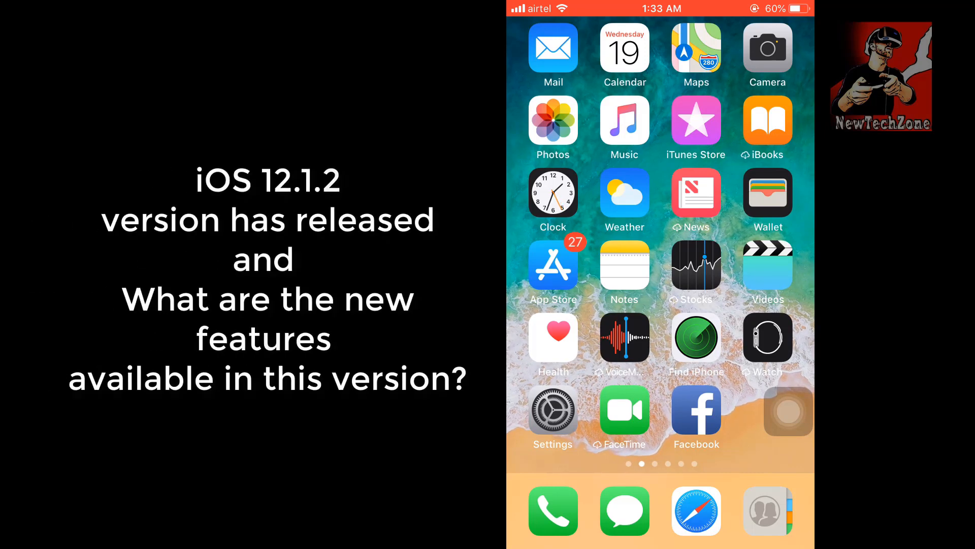
click(553, 409)
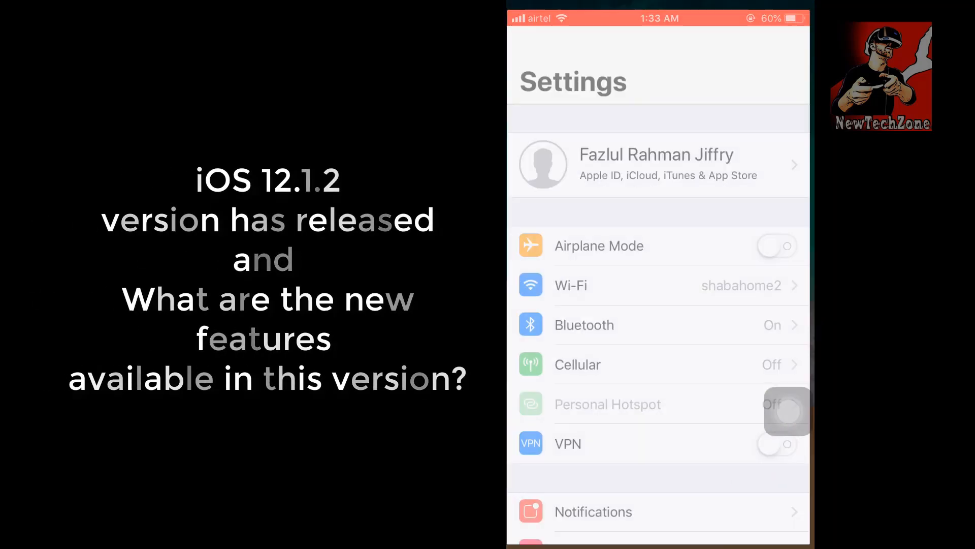
scroll(down, 3)
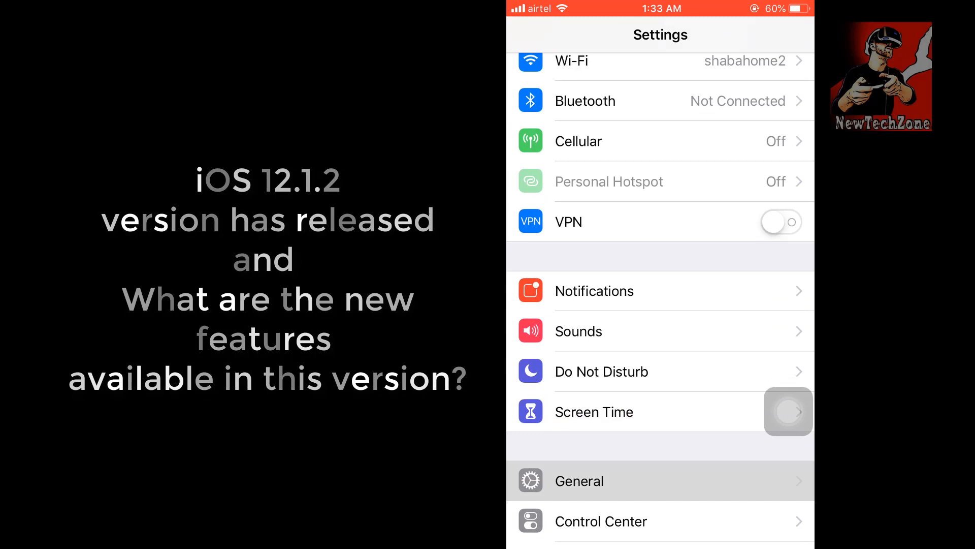
click(579, 480)
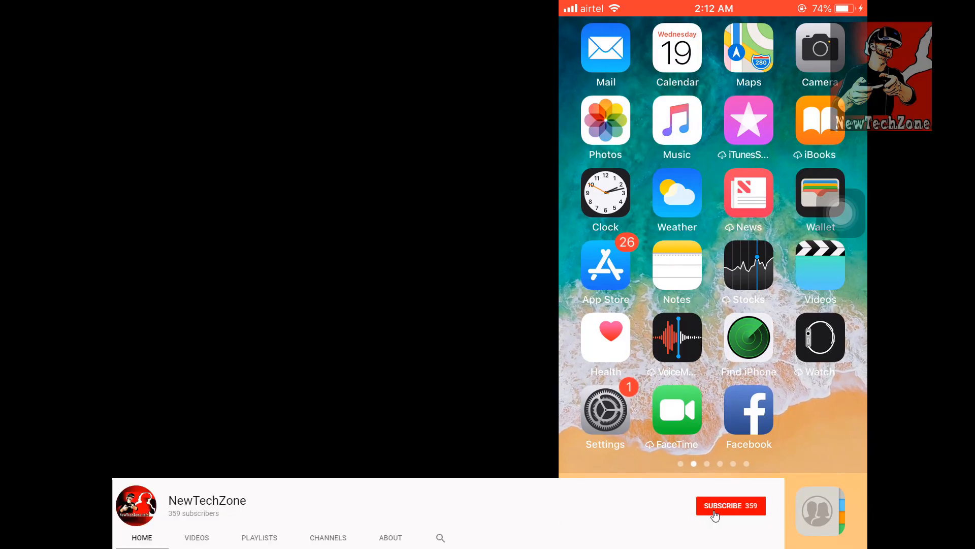
Step: Launch the Settings app and bring the Screen Time row into view
click(606, 409)
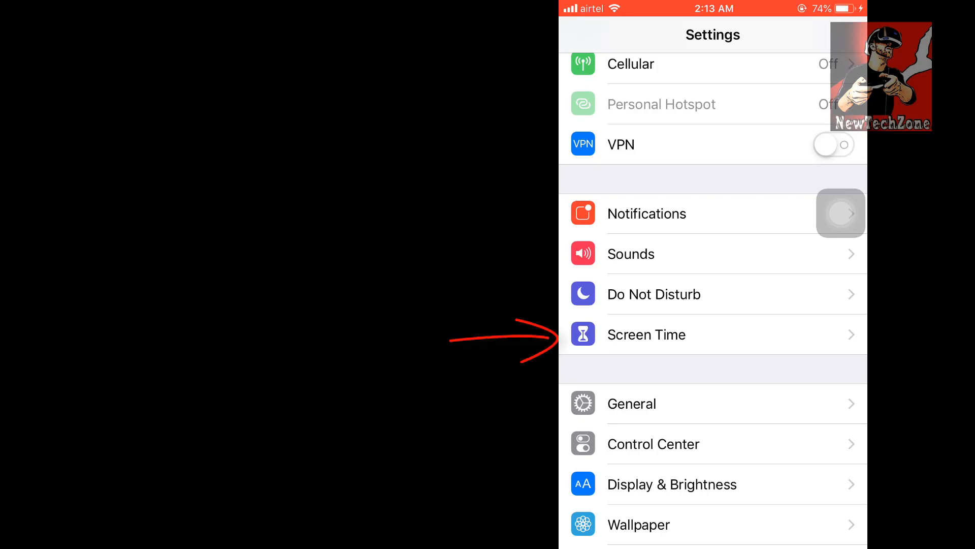
Step: Show today's Screen Time report down to the Most Used apps list
click(646, 334)
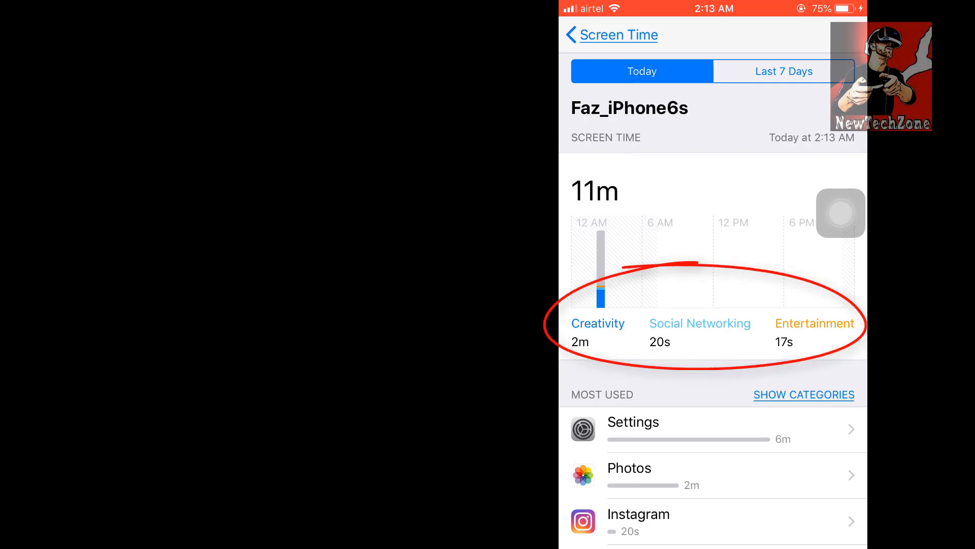
scroll(down, 3)
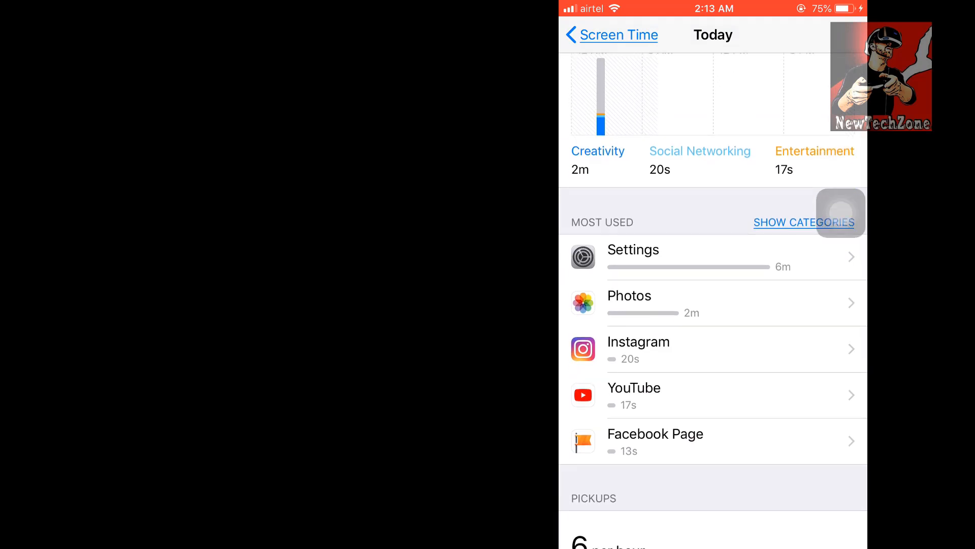
click(634, 396)
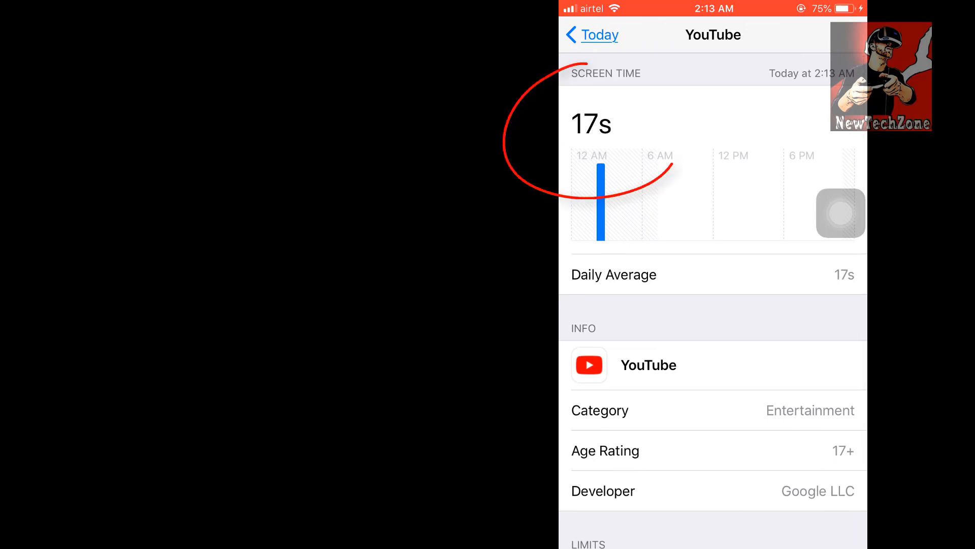
scroll(down, 3)
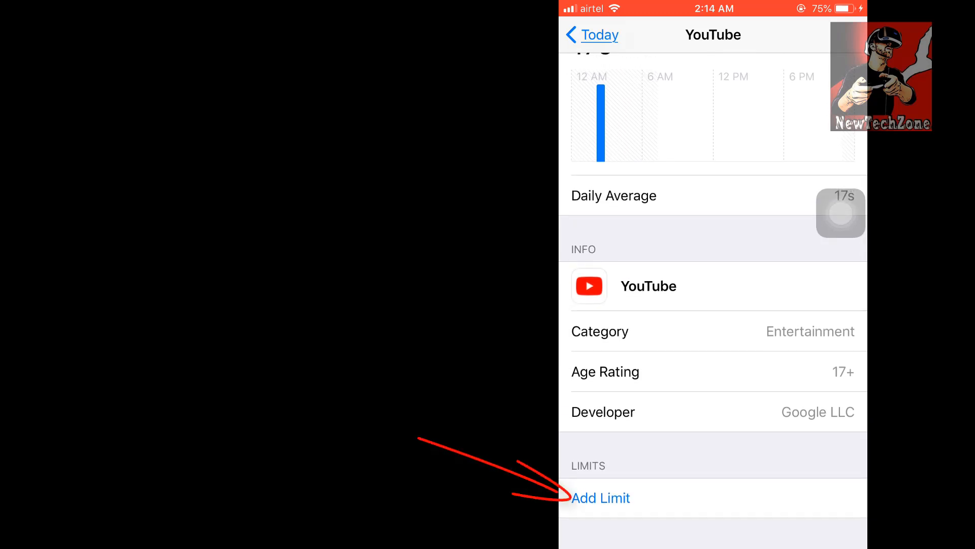
click(601, 497)
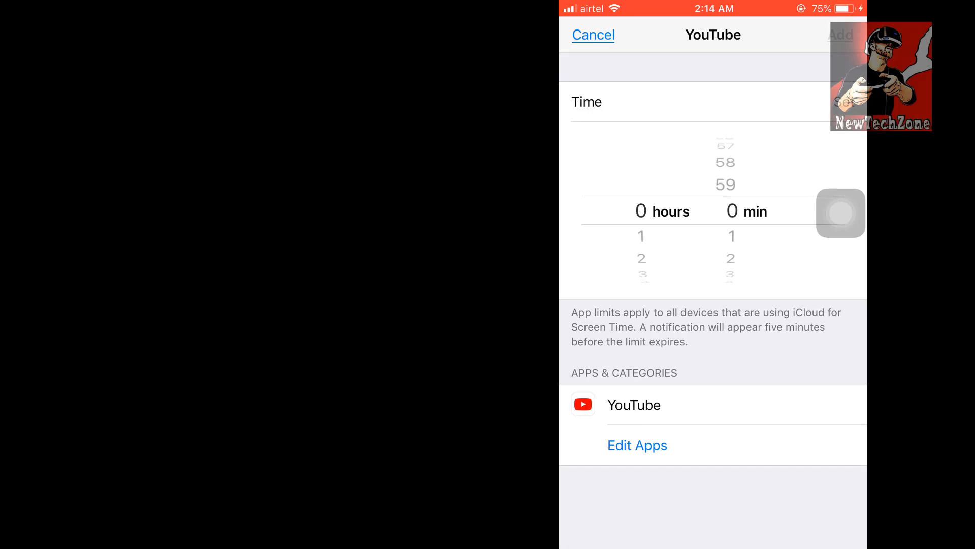
click(596, 35)
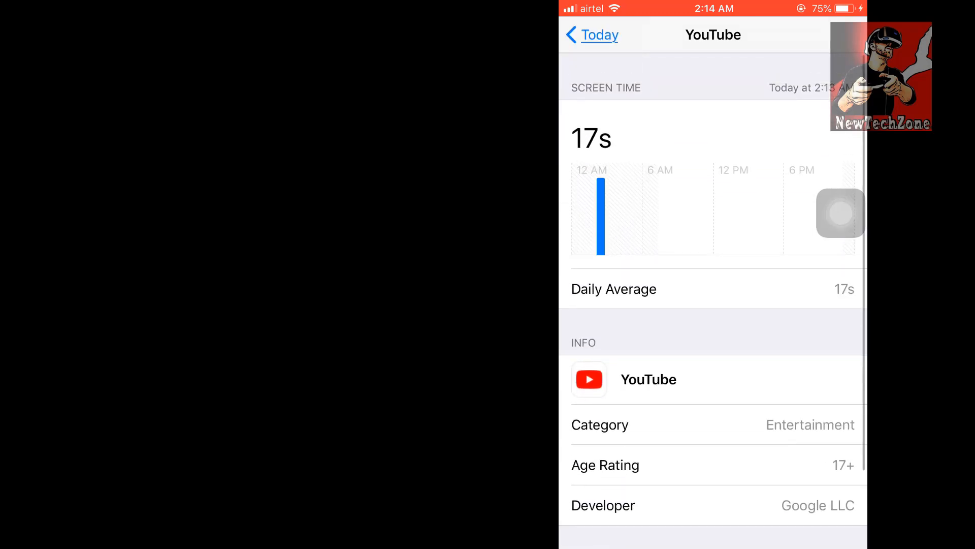
click(599, 35)
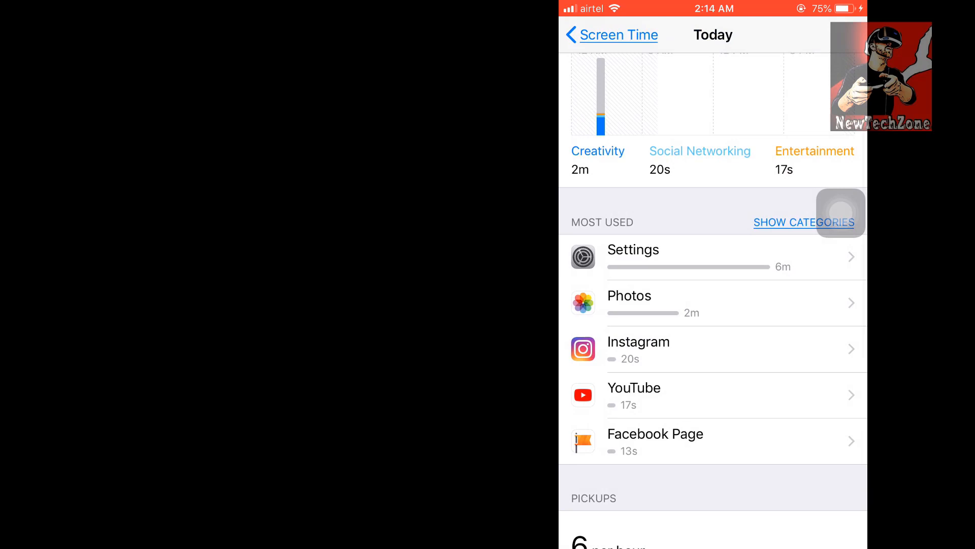
Step: Scroll the main Settings list down to the Battery row
scroll(down, 3)
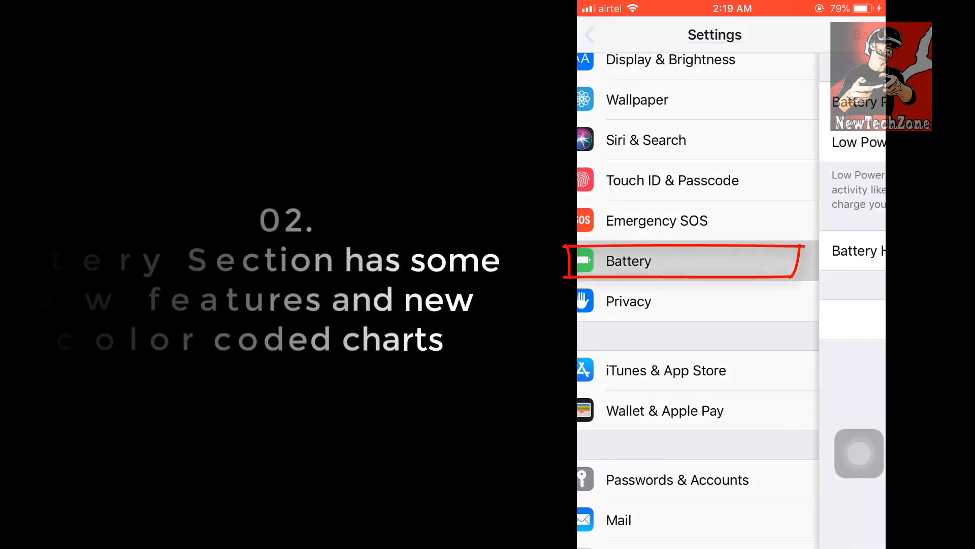
Step: Show the Battery page's 24-hour level and activity charts and Battery Usage by App
click(629, 260)
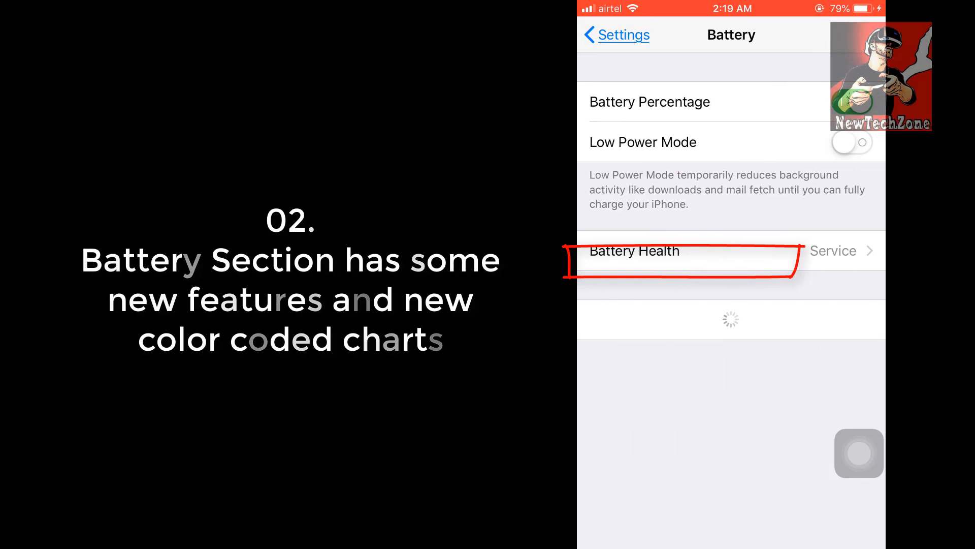
scroll(down, 3)
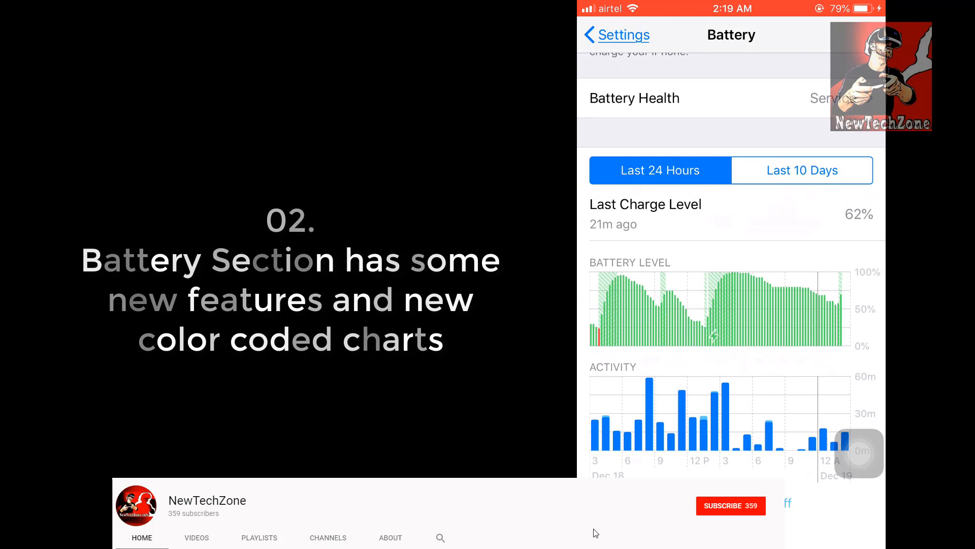
click(731, 505)
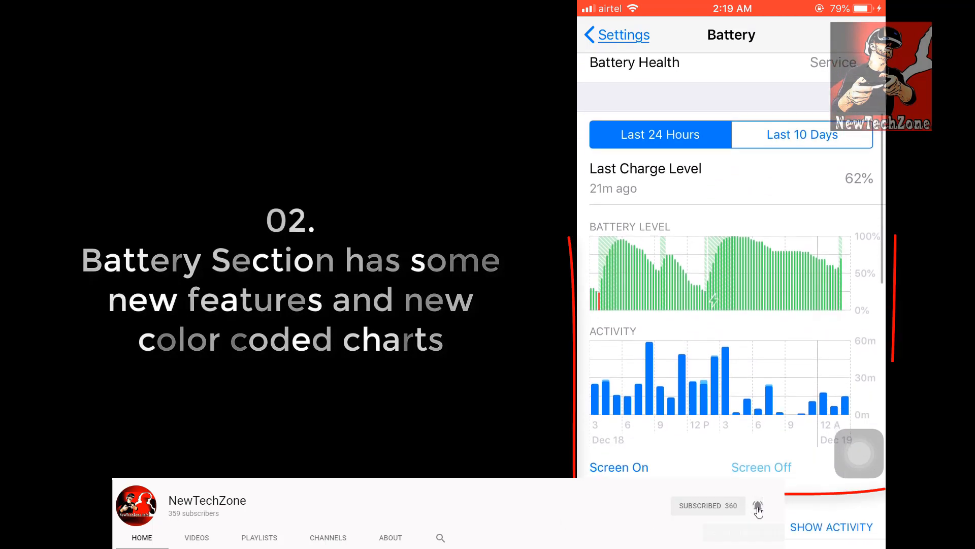
scroll(down, 3)
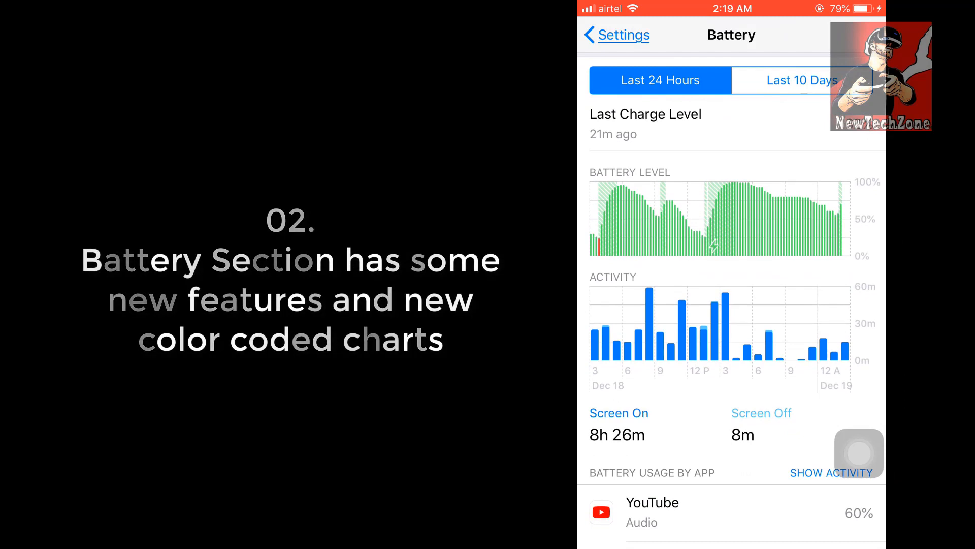
scroll(down, 3)
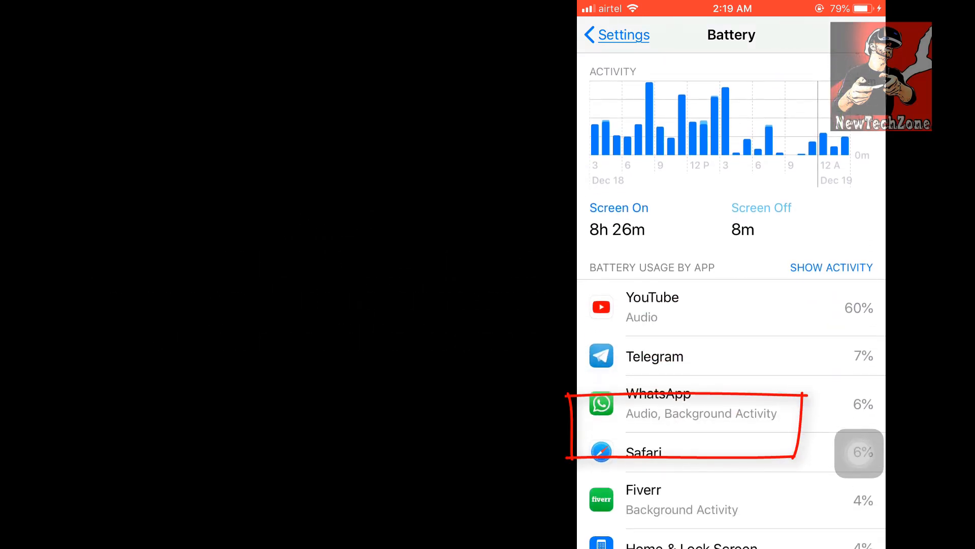
Step: Switch the per-app battery list to Show Activity and return to the charts
scroll(down, 3)
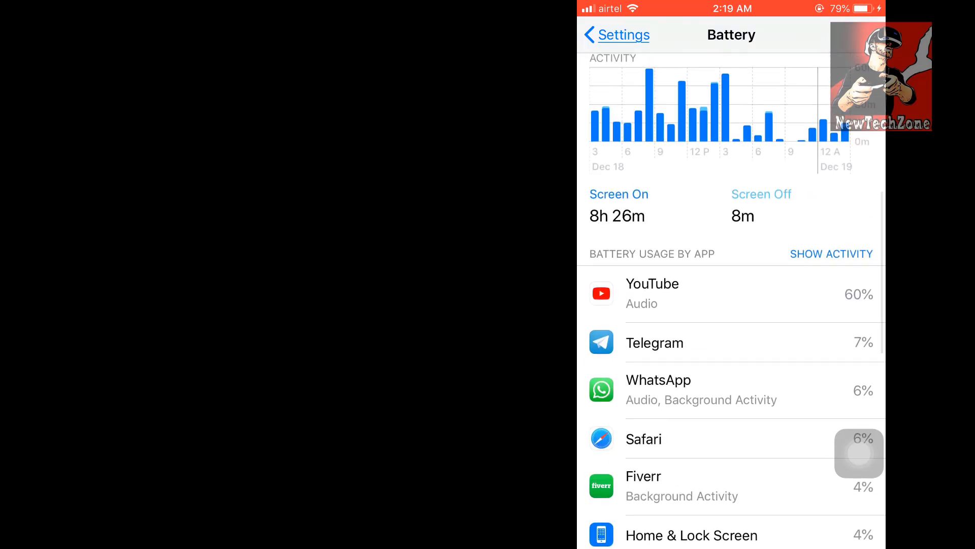
click(832, 253)
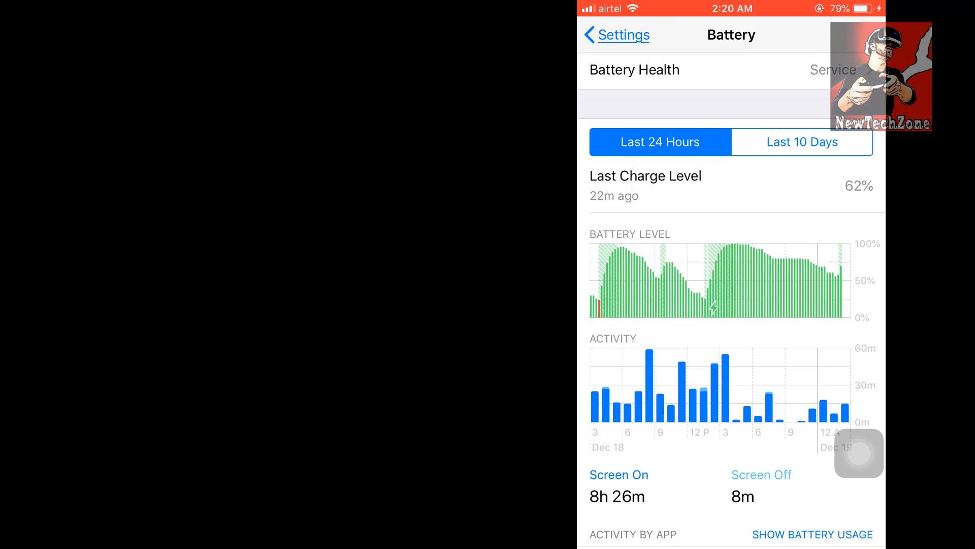
Step: Review the Last 10 Days battery charts and Activity by App, then return to the main Settings list
click(803, 142)
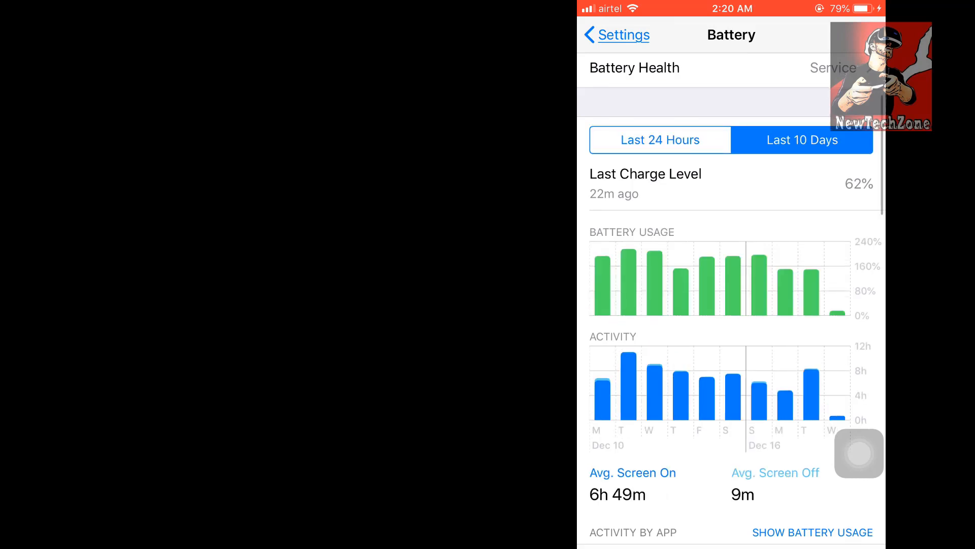
scroll(down, 3)
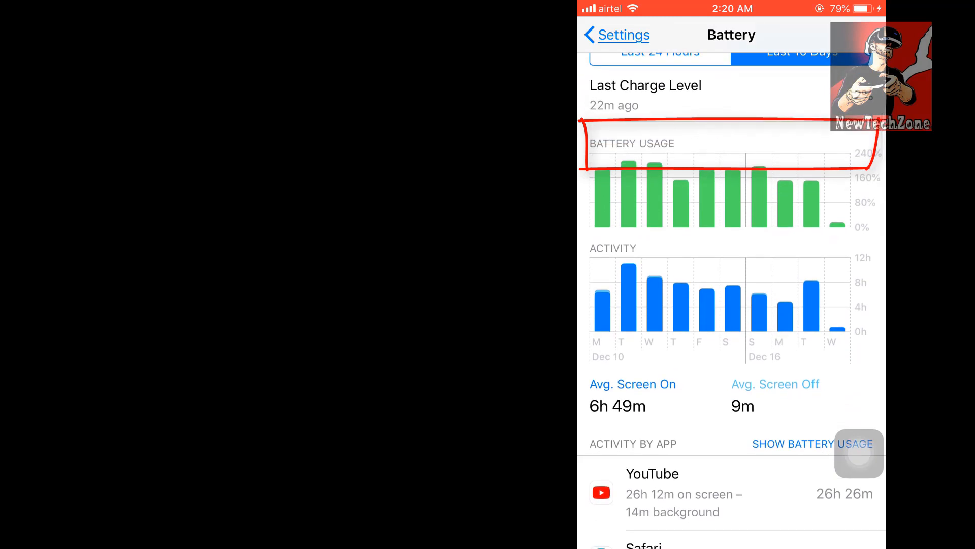
scroll(down, 3)
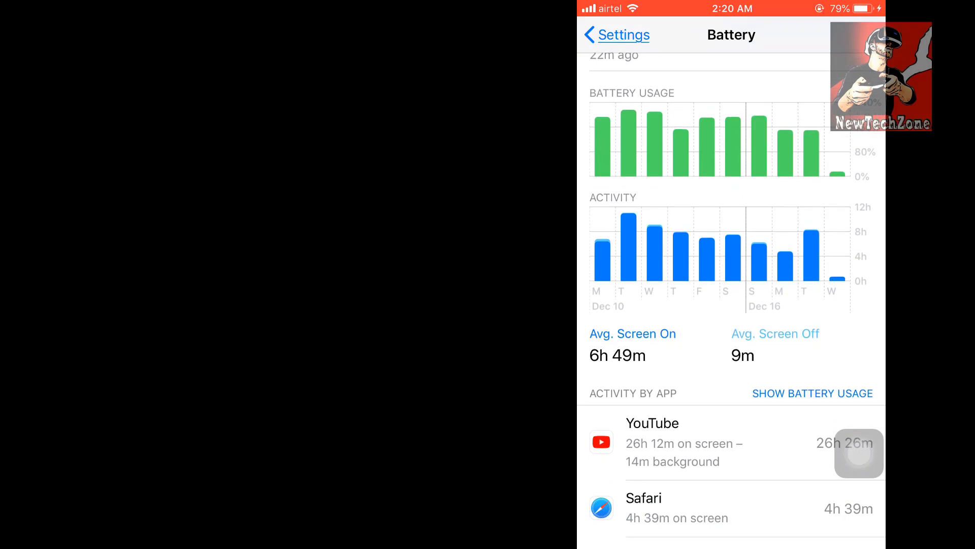
scroll(down, 3)
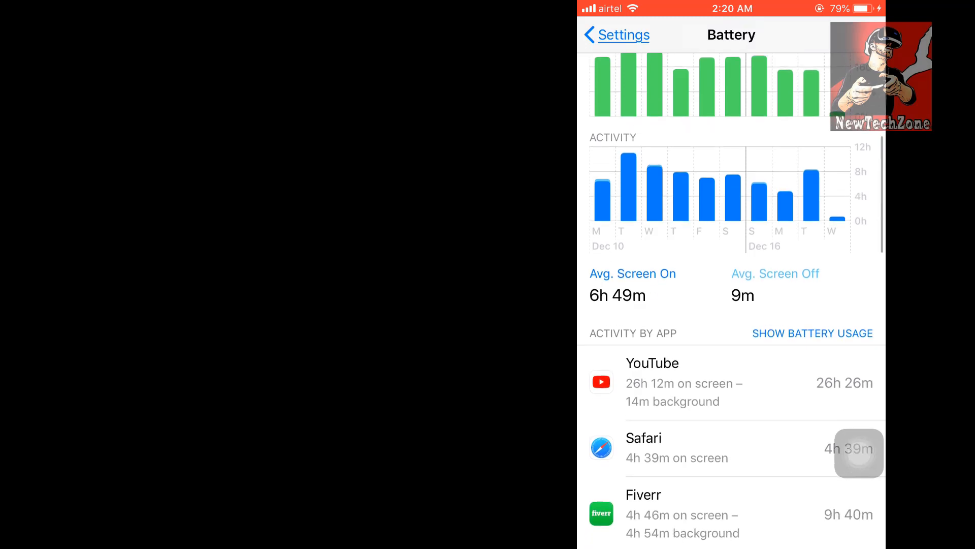
scroll(down, 3)
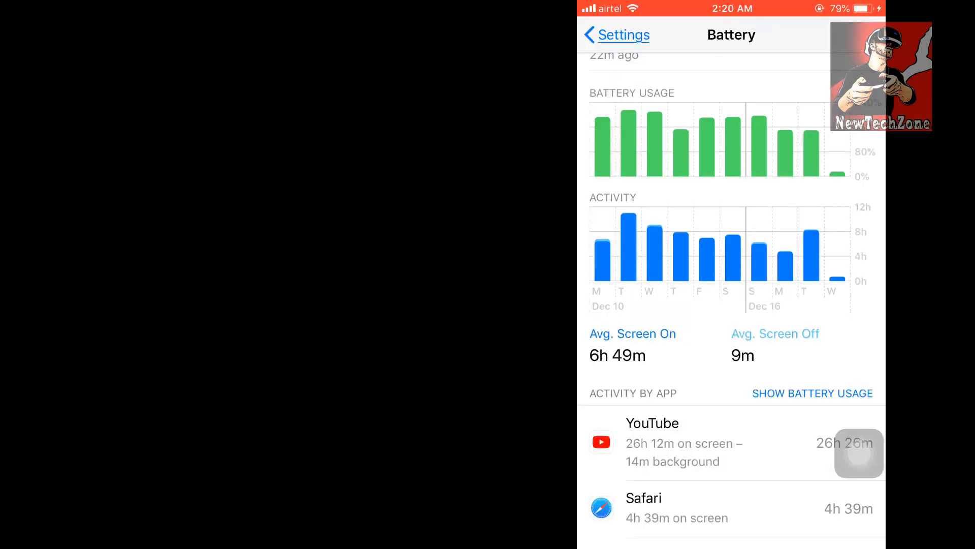
scroll(down, 3)
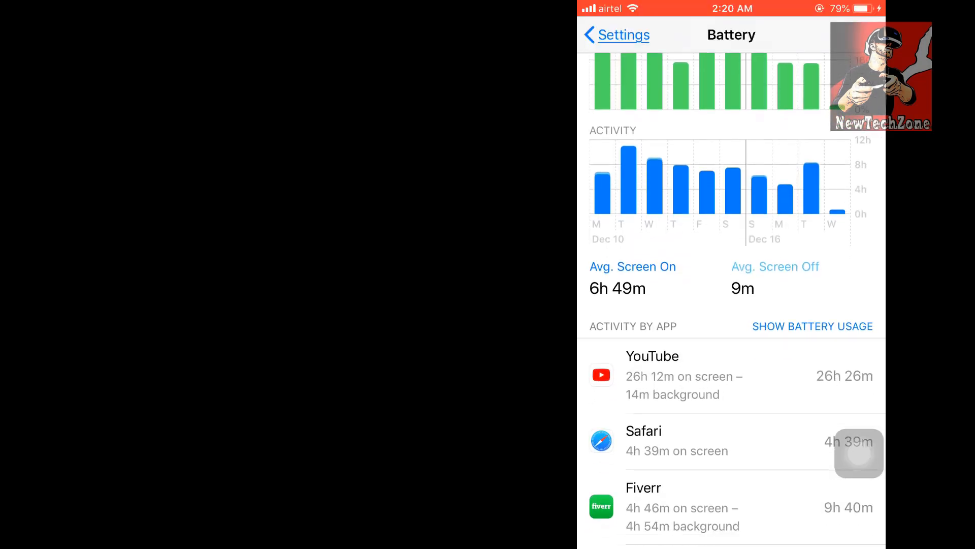
click(617, 35)
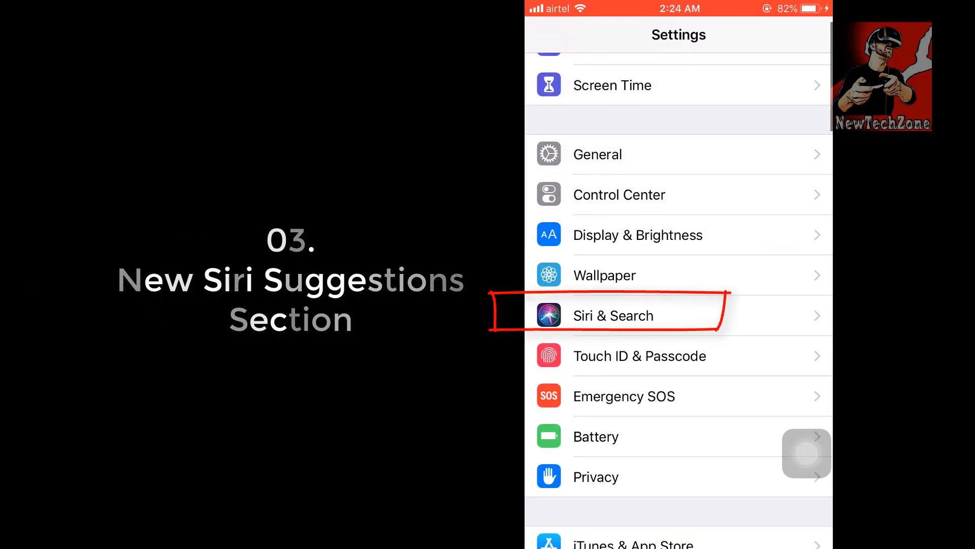
Step: From Siri & Search, show the App Store's Siri & Suggestions options page
click(614, 315)
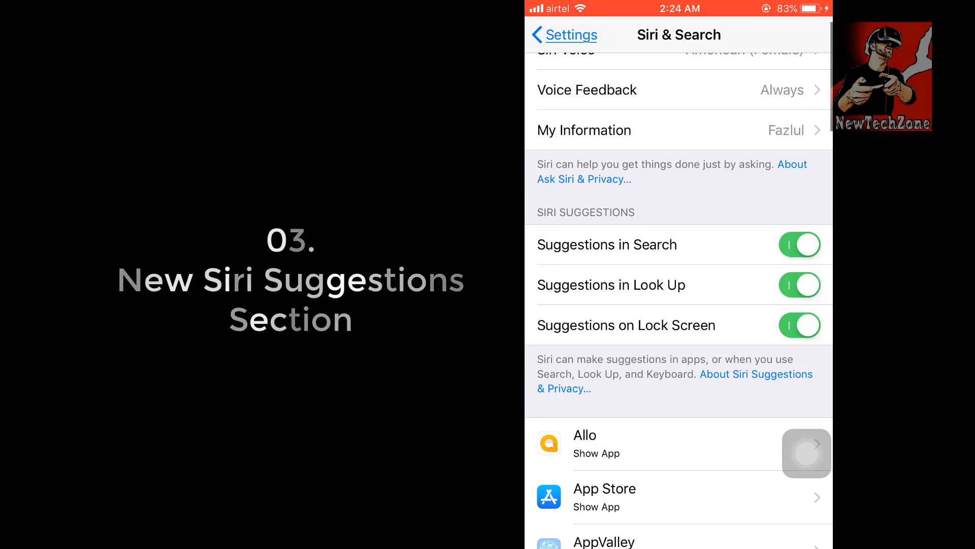
scroll(down, 3)
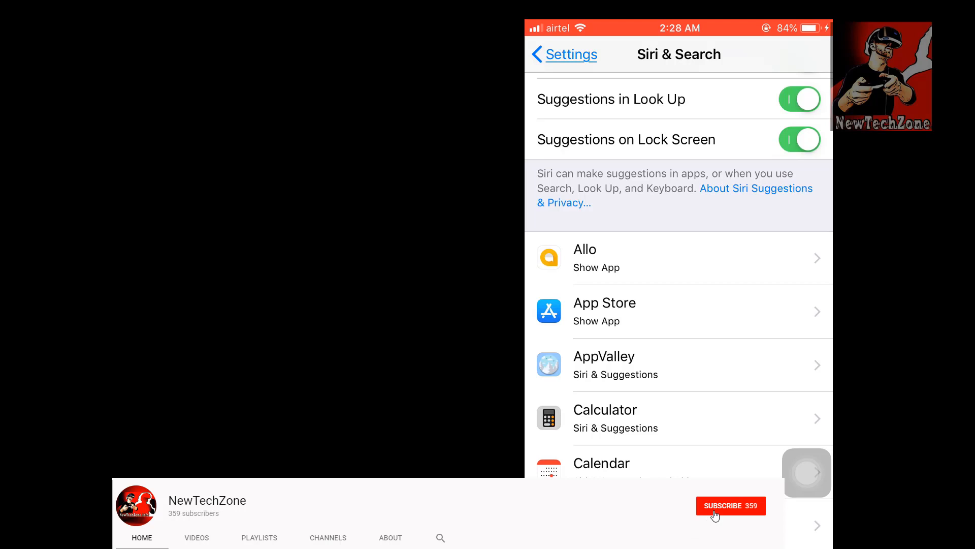
click(730, 505)
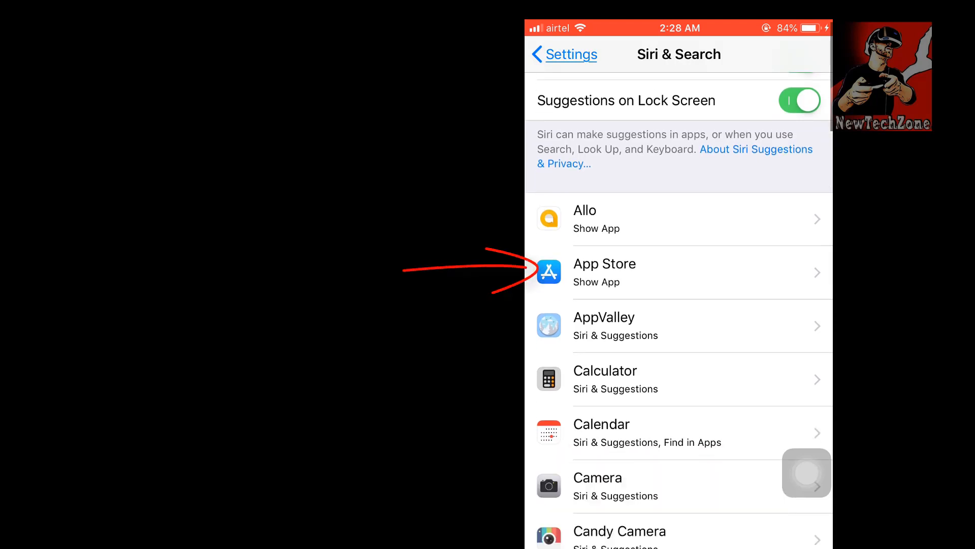
click(678, 272)
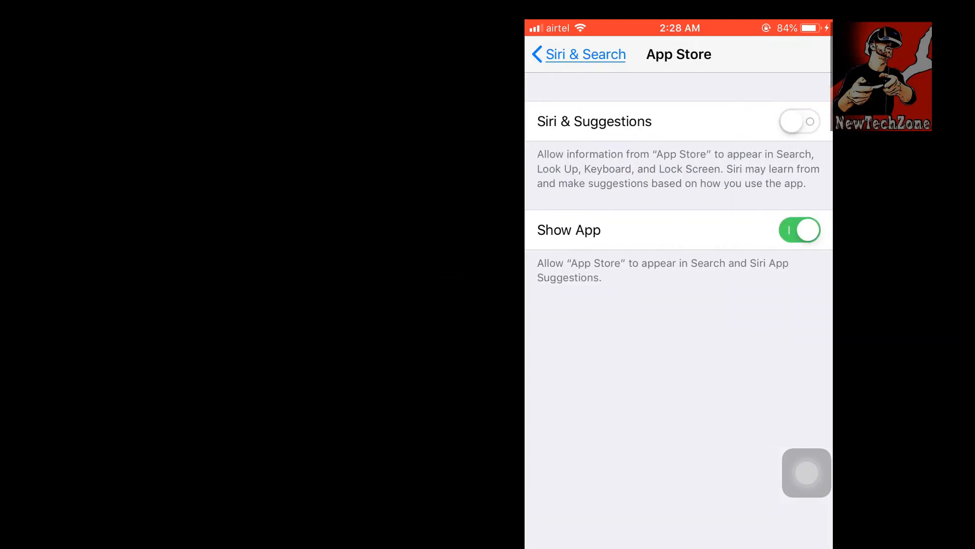
Step: Enable Siri & Suggestions for the App Store, then check Chrome's Siri options and return to the app list
click(797, 121)
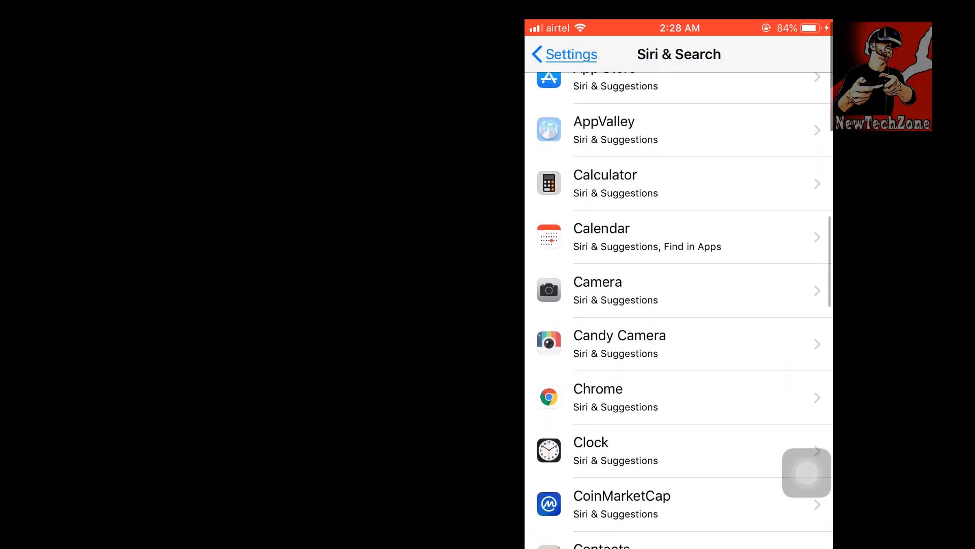
scroll(down, 3)
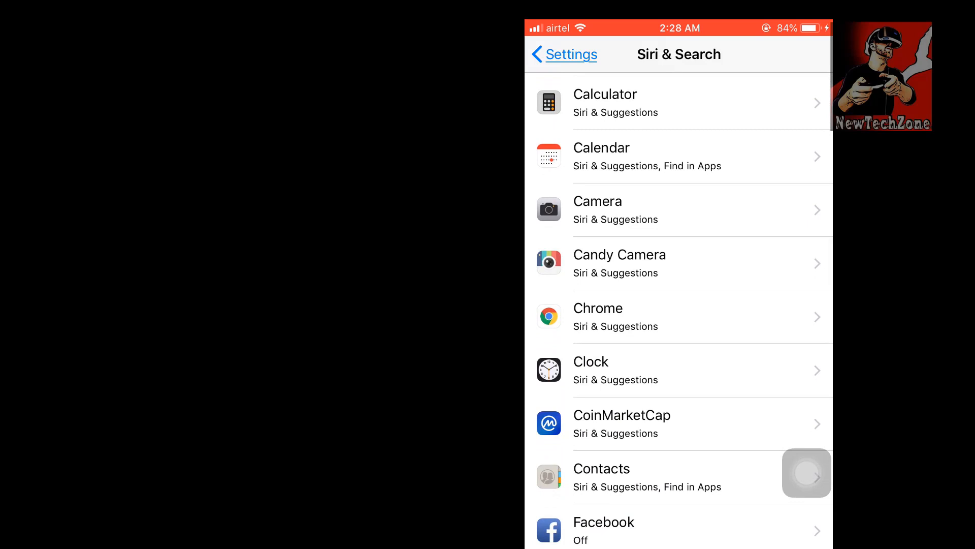
click(678, 317)
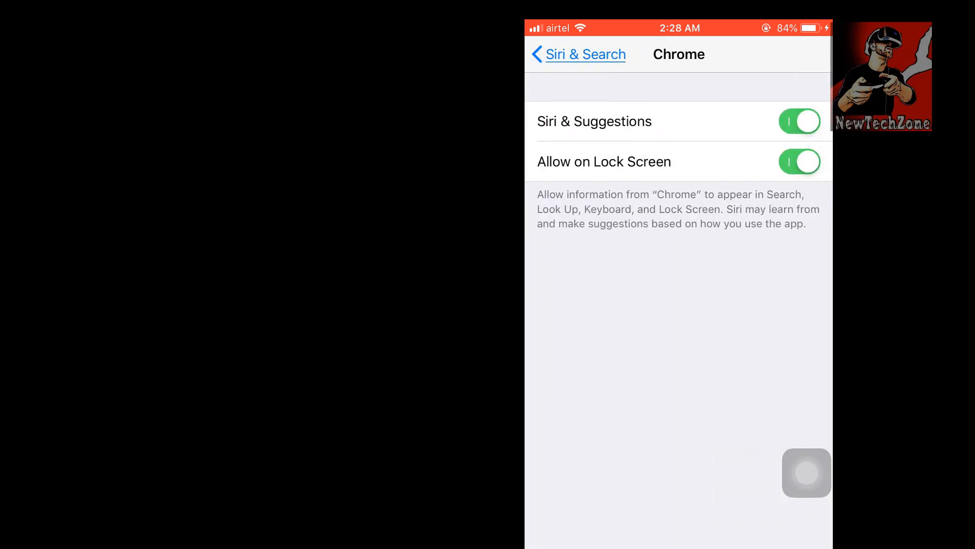
click(582, 54)
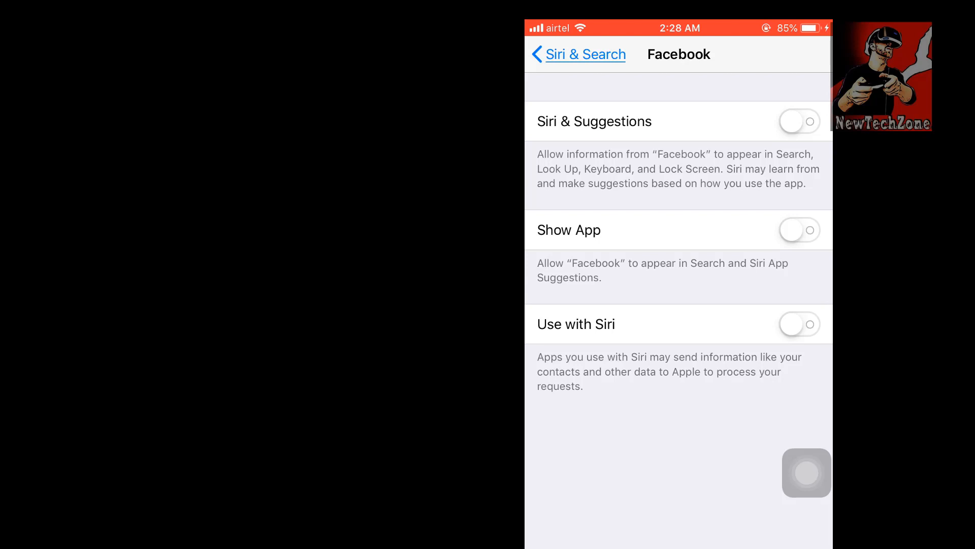
Step: Enable Facebook's Siri & Suggestions and Allow on Lock Screen, leaving Use with Siri off
click(799, 120)
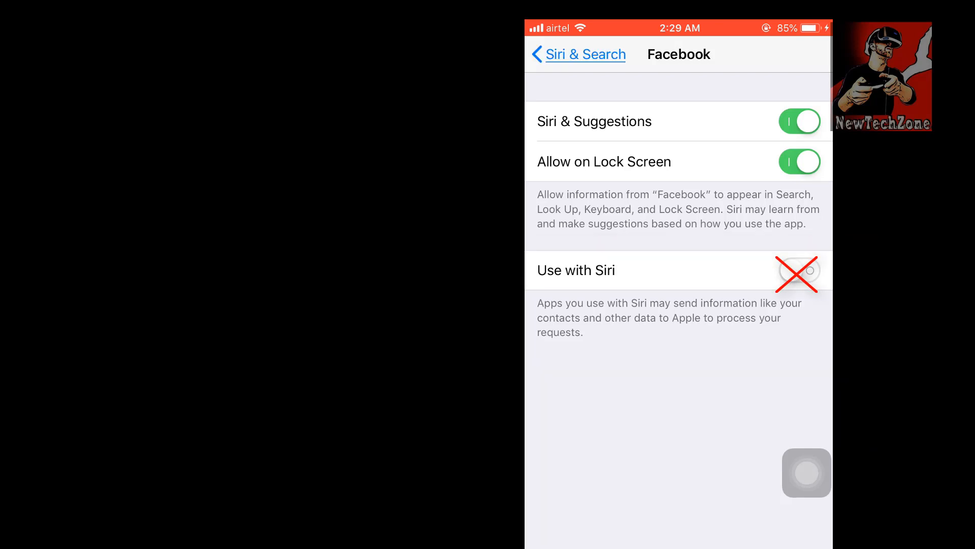
click(799, 270)
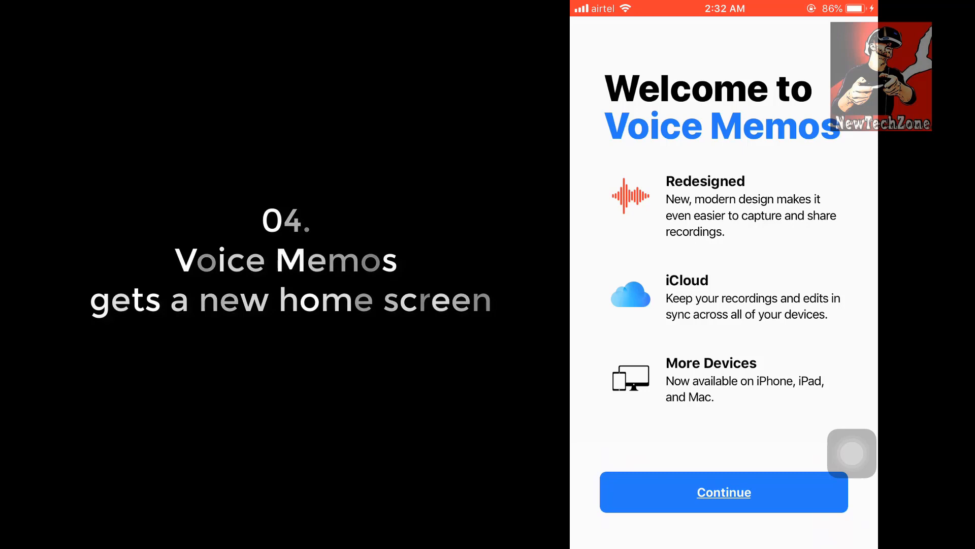
Step: Continue past the welcome screen, answer the location alert, and return to the home screen
click(724, 492)
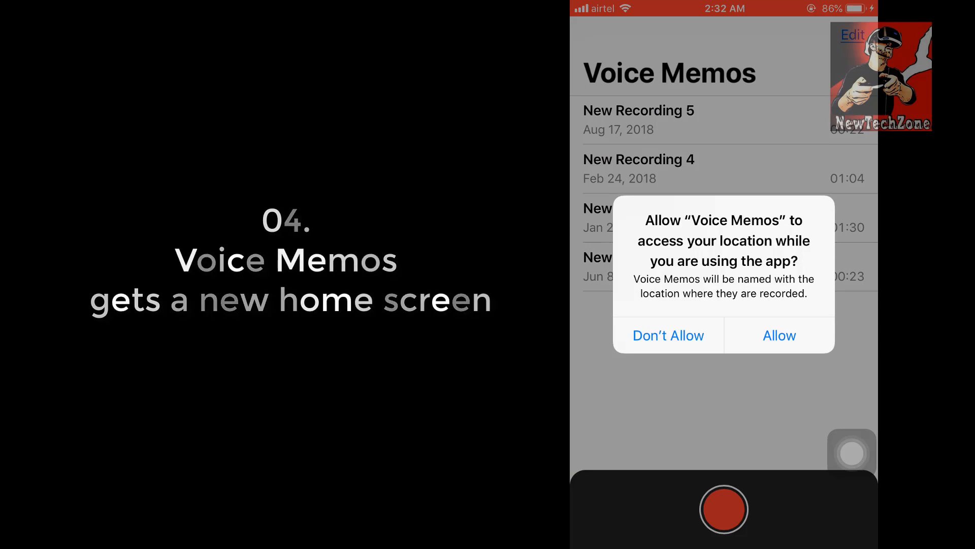
click(779, 336)
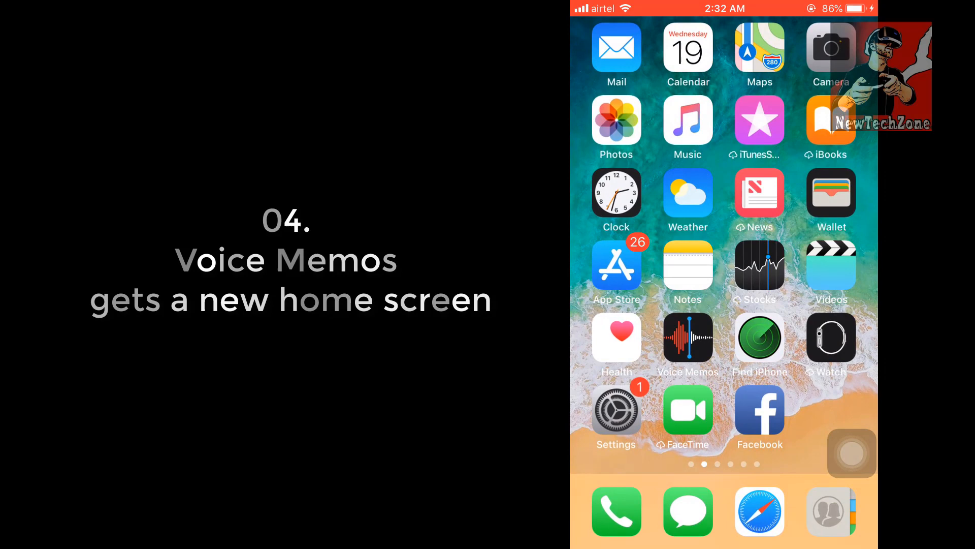
click(688, 338)
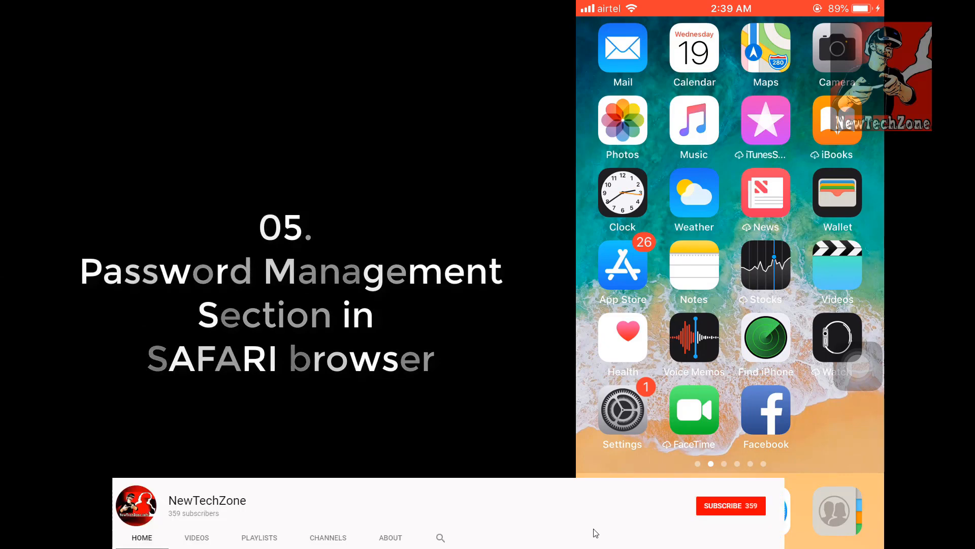
Step: Fill the broadband portal login's username and password from a saved account via QuickType and finish editing
click(731, 505)
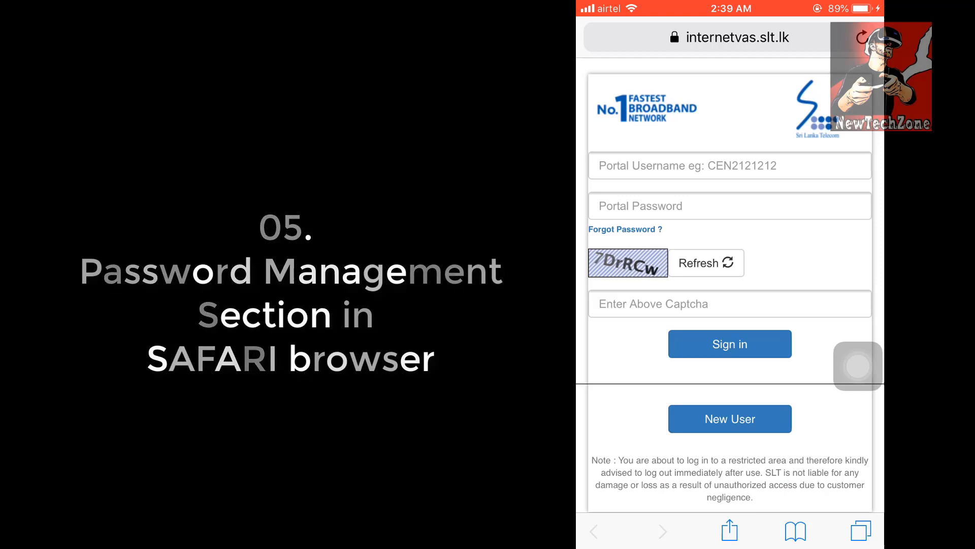
click(730, 206)
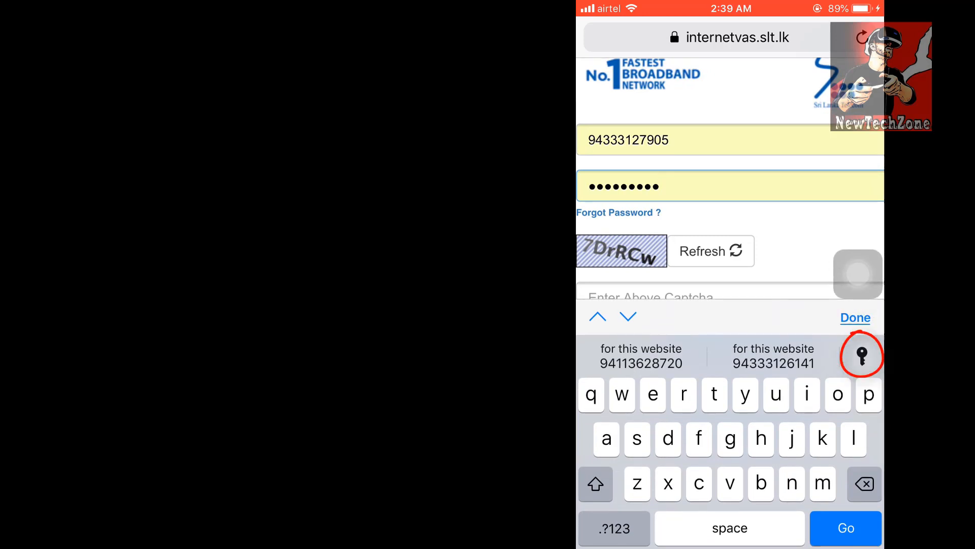
click(859, 354)
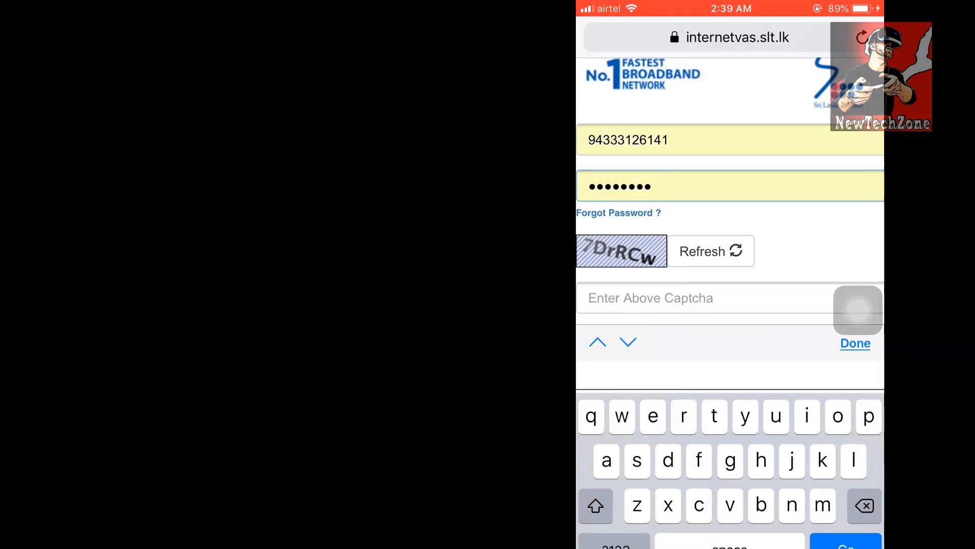
click(855, 343)
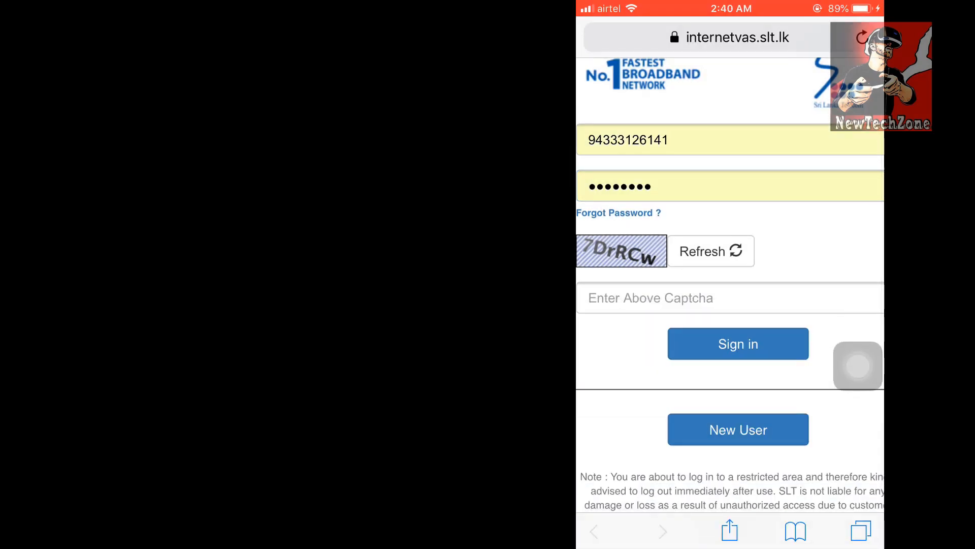